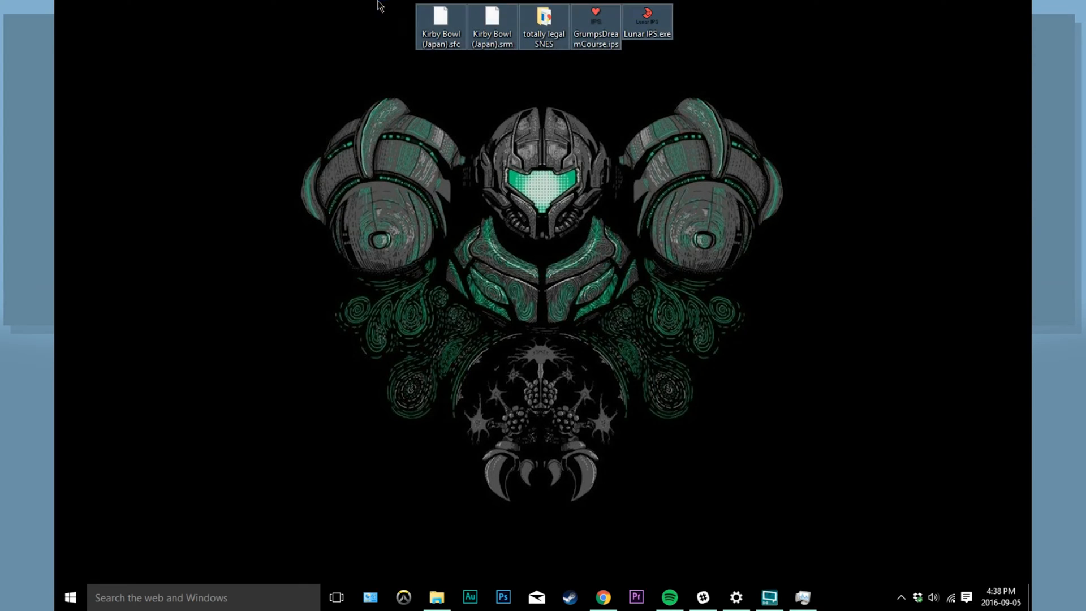
Search Google for 'grumps dream course' in Chrome and open the KDCGameGrumps subreddit result.
left_click(598, 19)
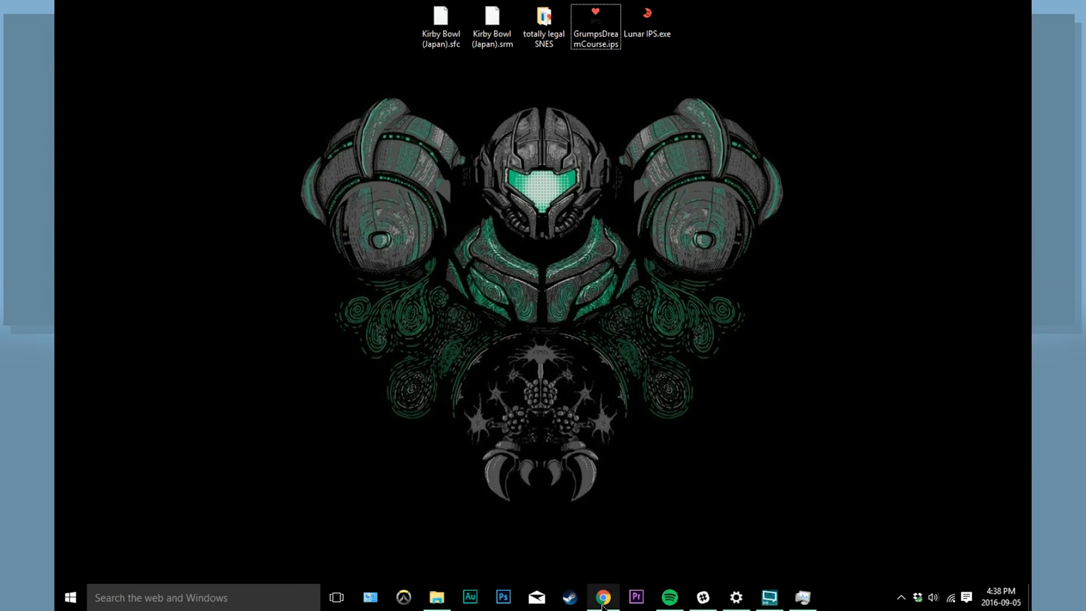
left_click(601, 595)
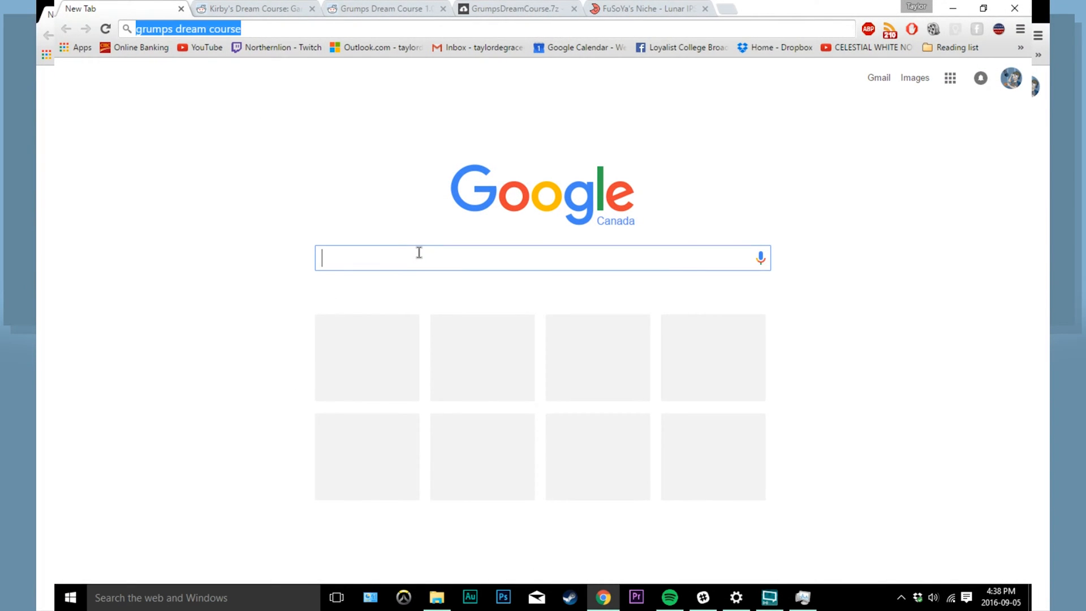
left_click(193, 28)
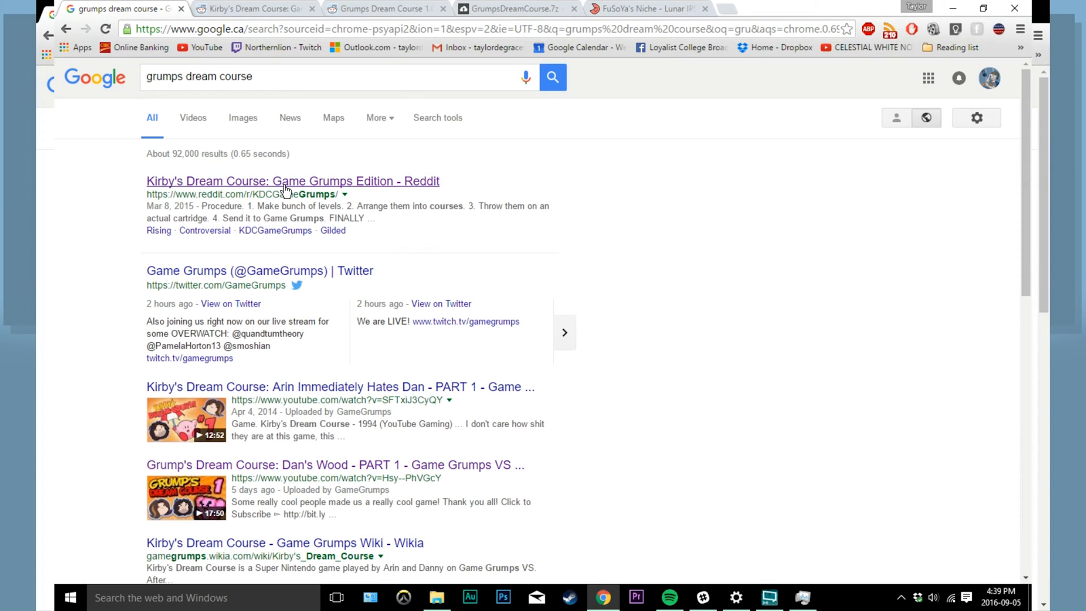
left_click(291, 181)
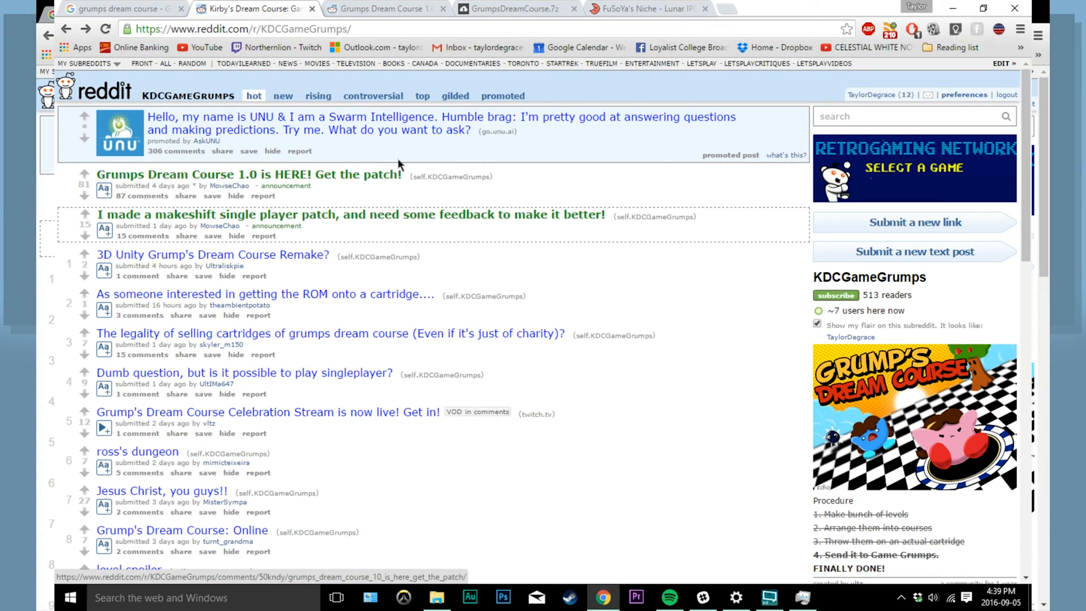
mouse_move(112, 180)
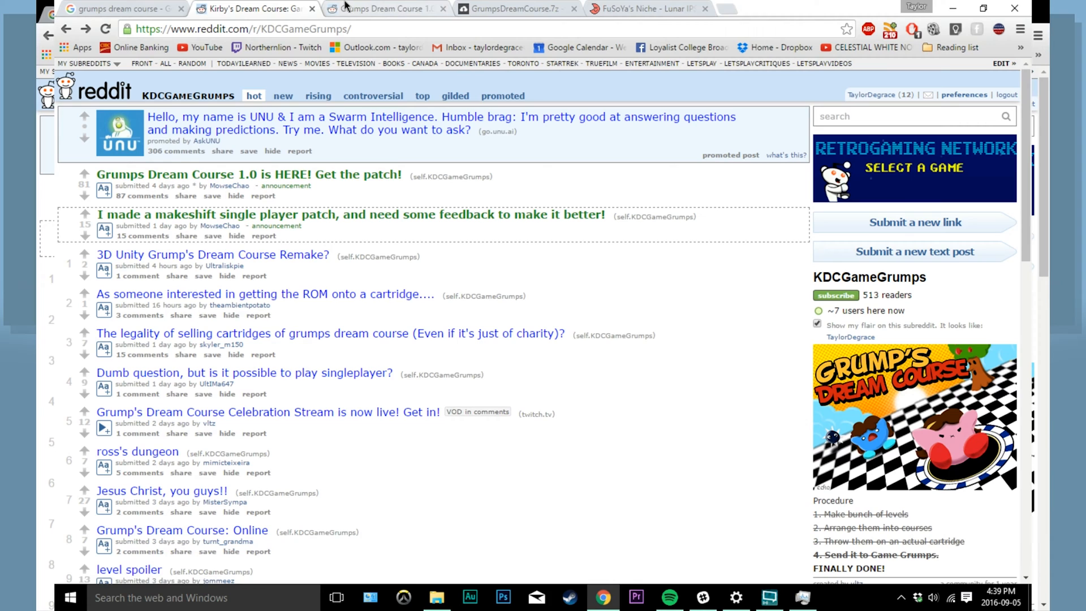
Open the 'Grumps Dream Course 1.0 is HERE! Get the patch!' Reddit post.
left_click(247, 174)
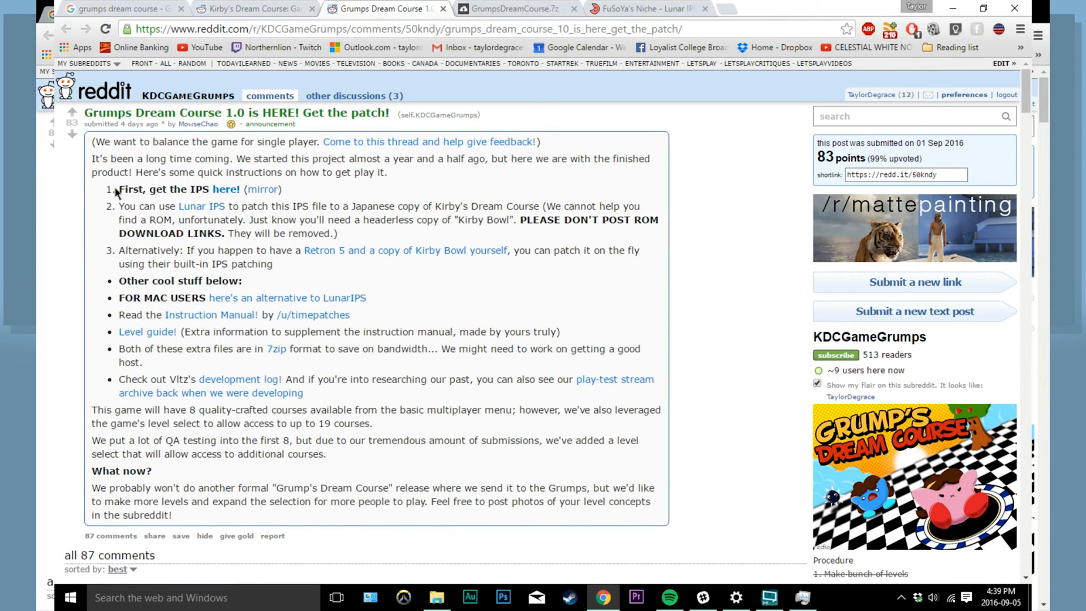
mouse_move(276, 161)
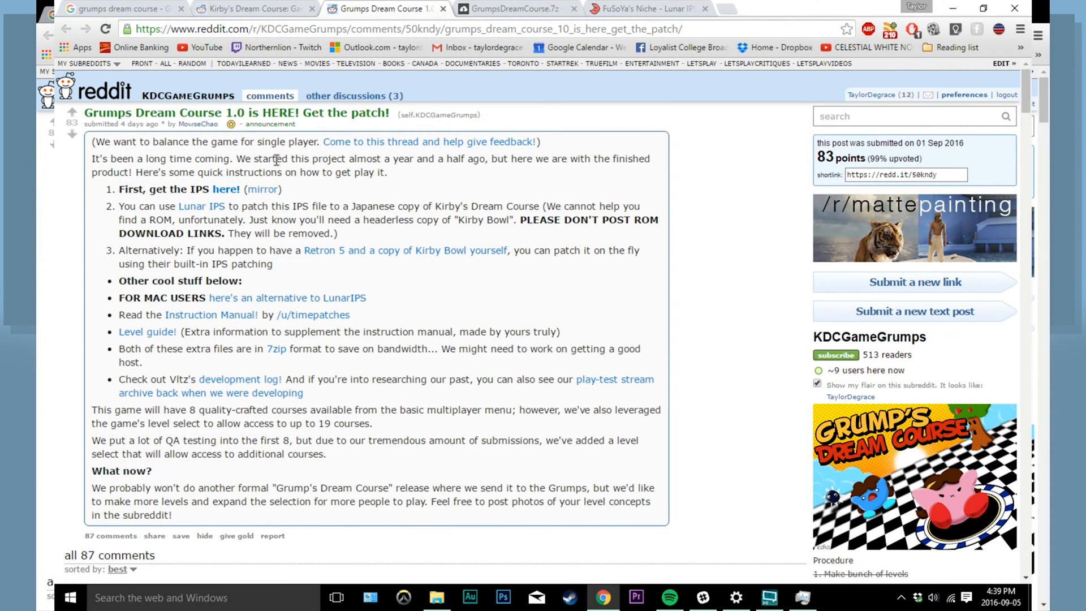
mouse_move(242, 206)
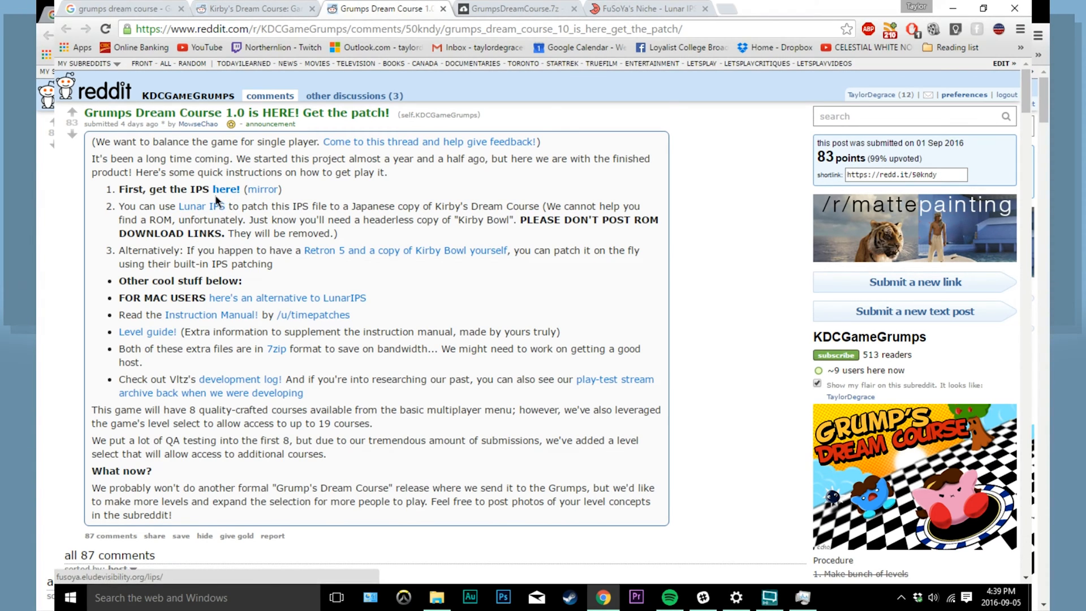
mouse_move(237, 192)
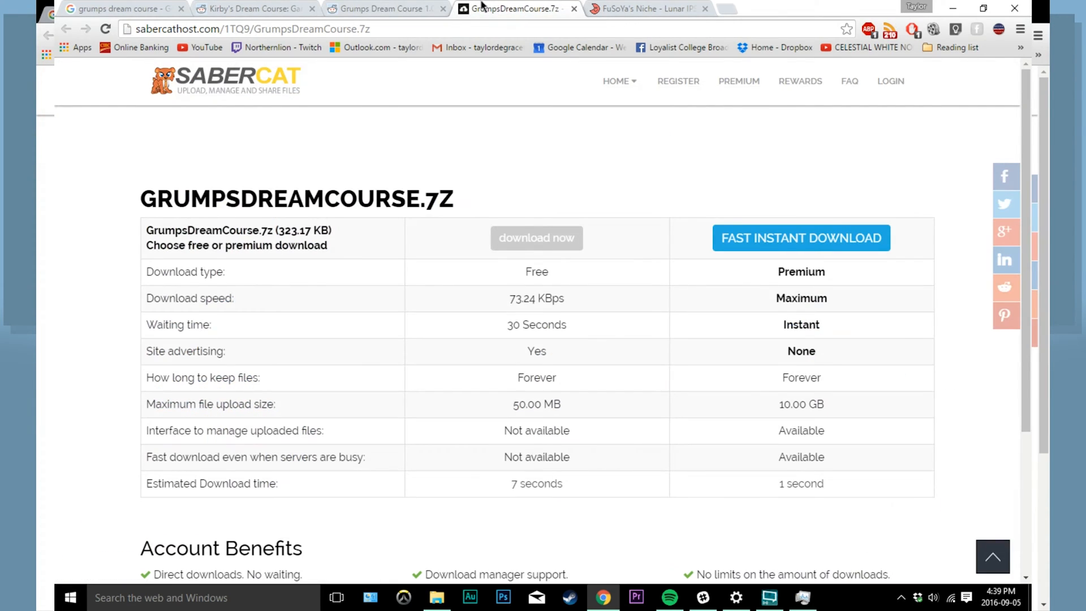
mouse_move(574, 241)
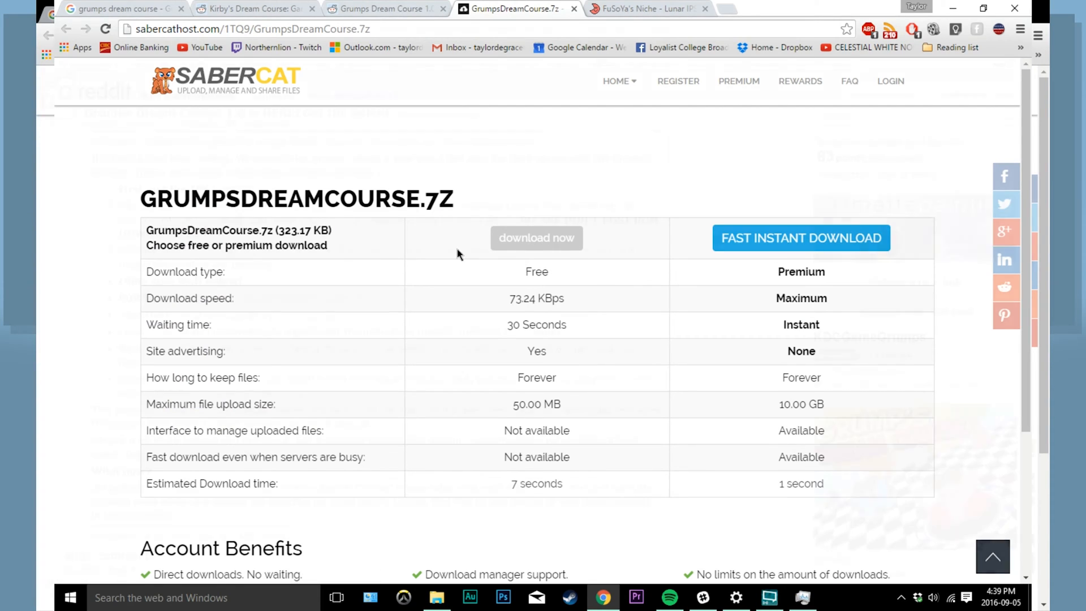
Switch to the FuSoYa's Niche Lunar IPS tab and scroll to its download link.
left_click(646, 9)
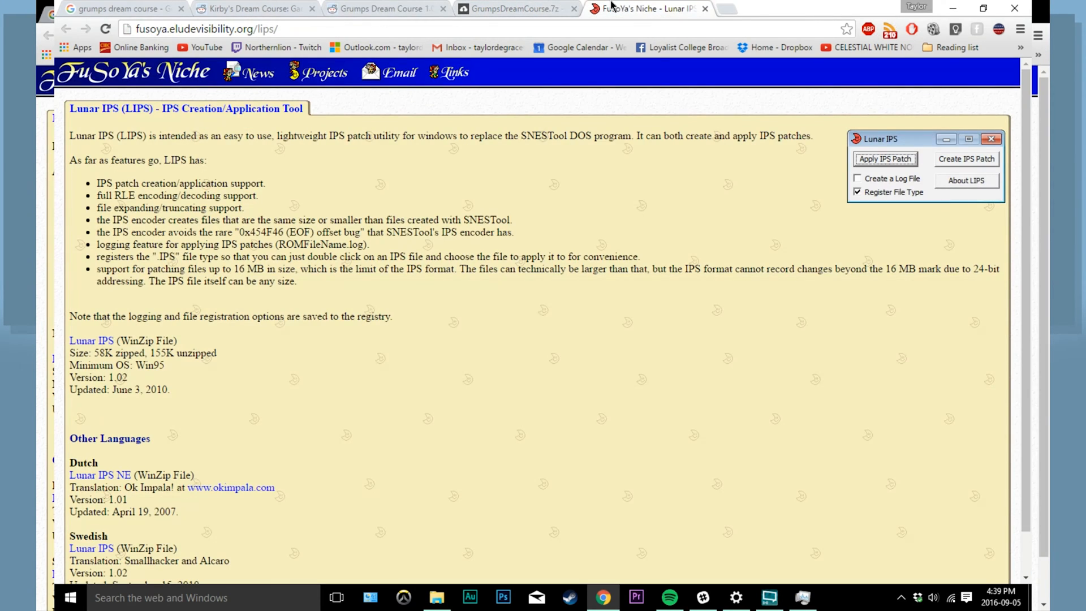
mouse_move(298, 222)
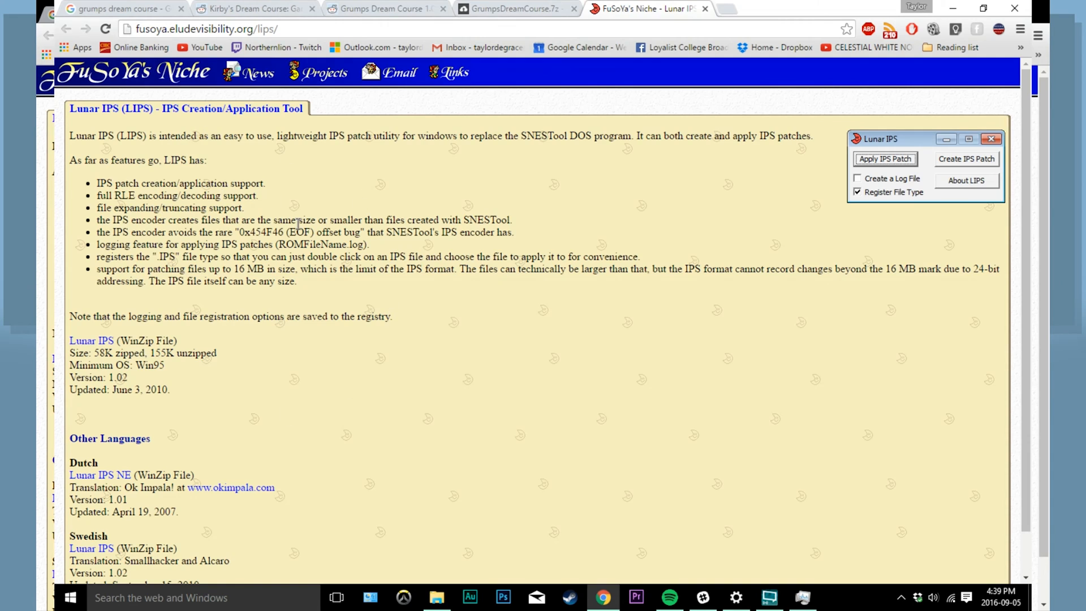
scroll("down", 3)
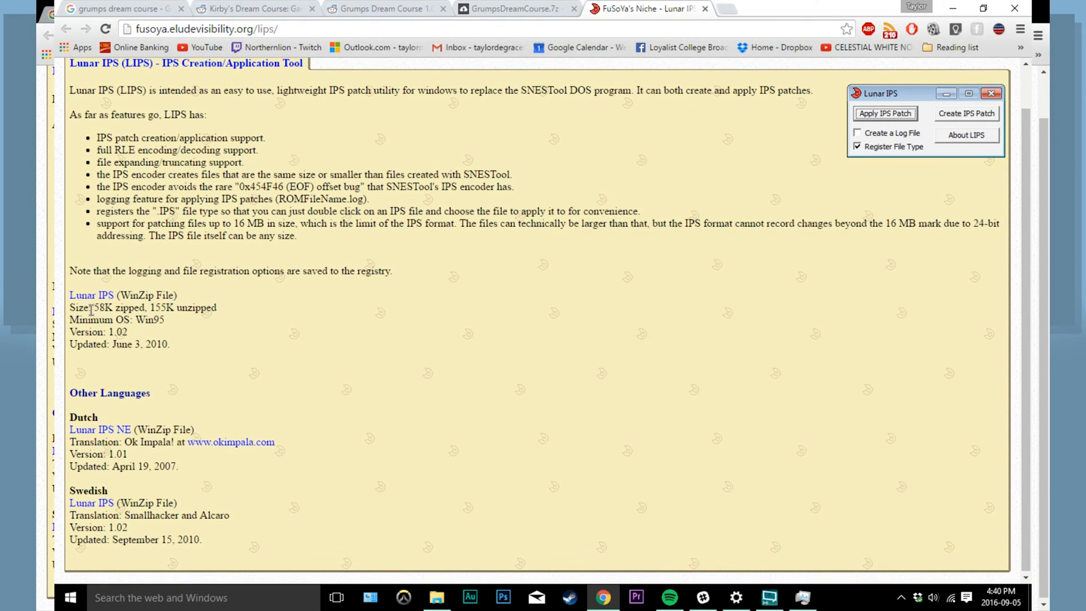
mouse_move(109, 333)
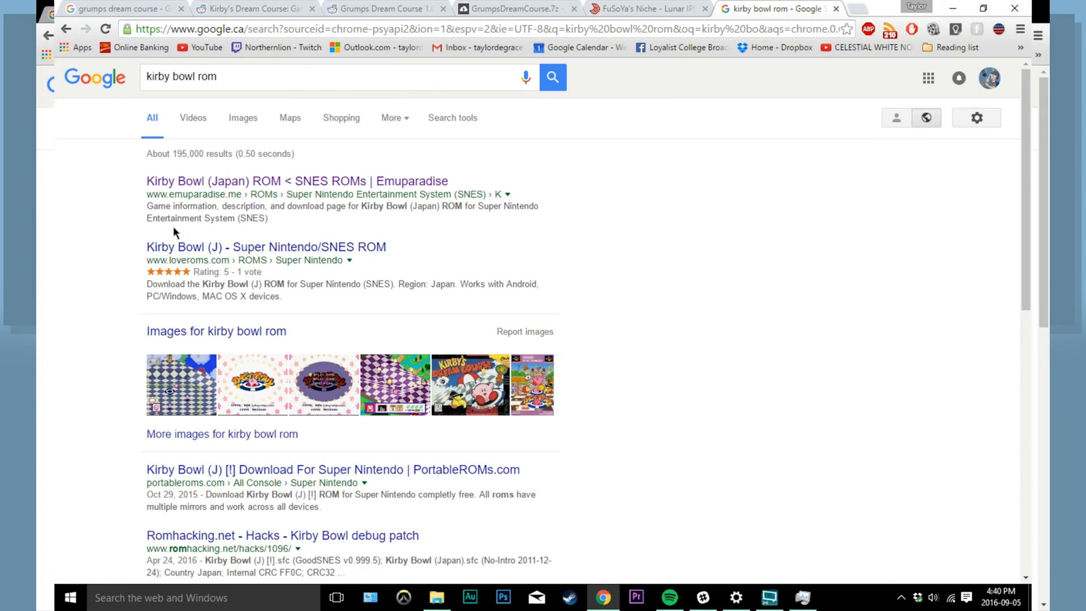
mouse_move(229, 151)
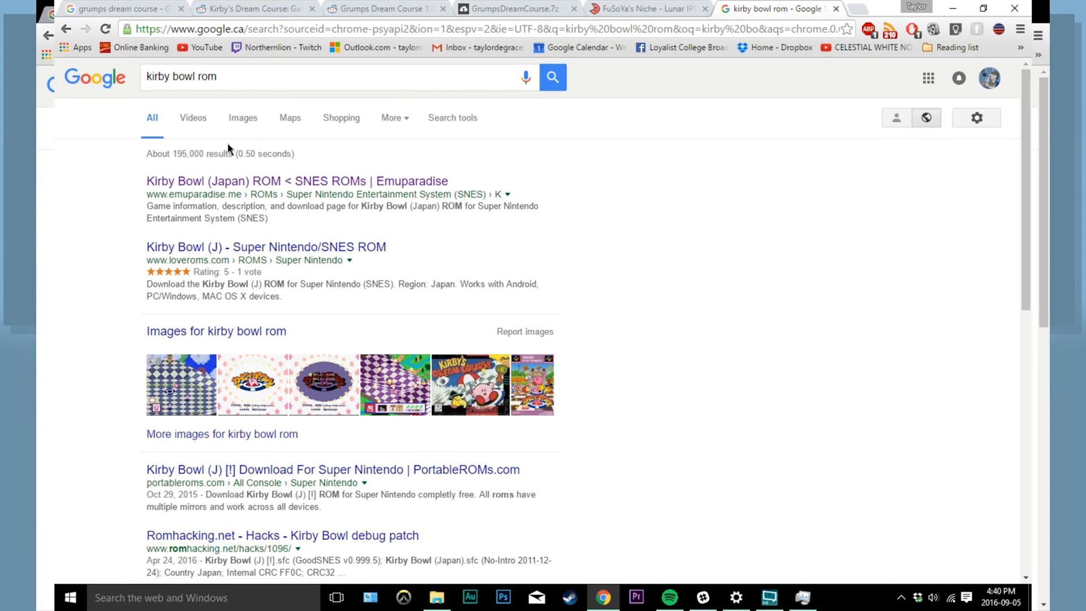
Search Google for a Kirby Bowl SNES ROM.
type("snes")
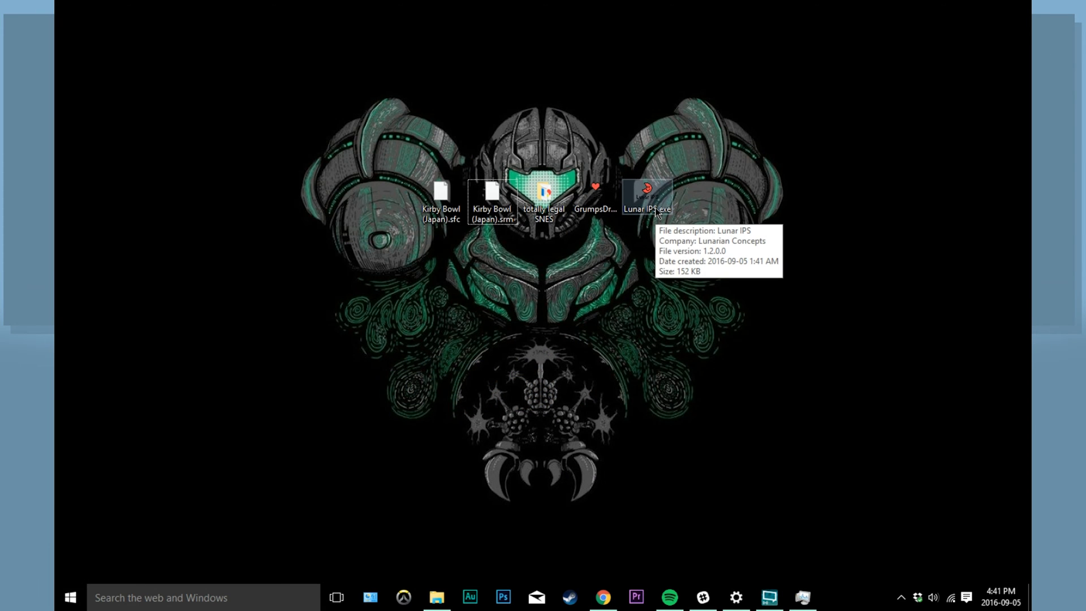
mouse_move(656, 202)
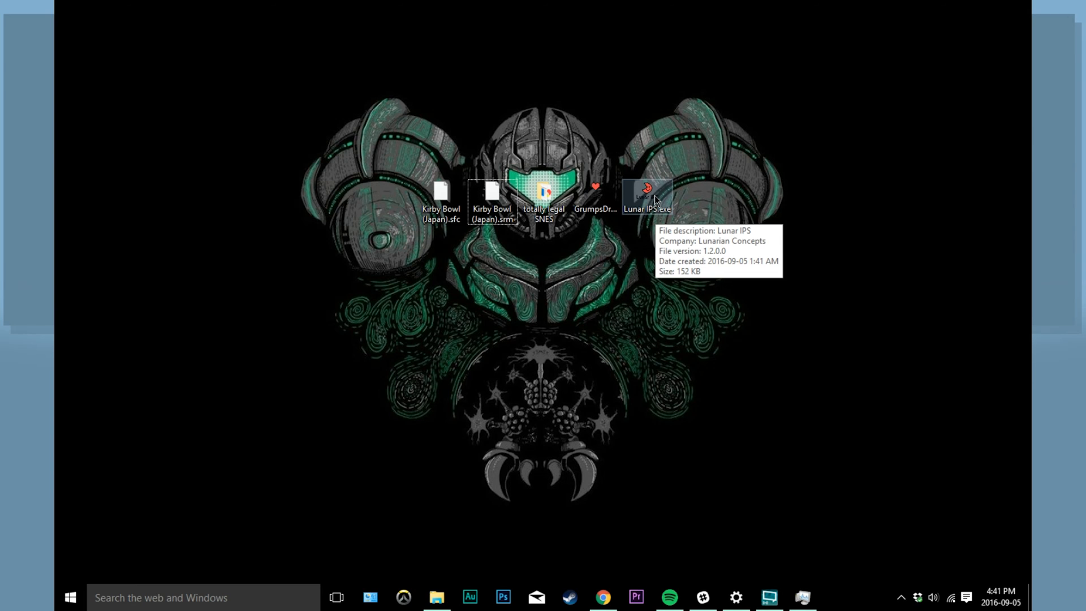
Launch Lunar IPS and apply GrumpsDreamCourse.ips to Kirby Bowl (Japan).sfc.
double_click(646, 193)
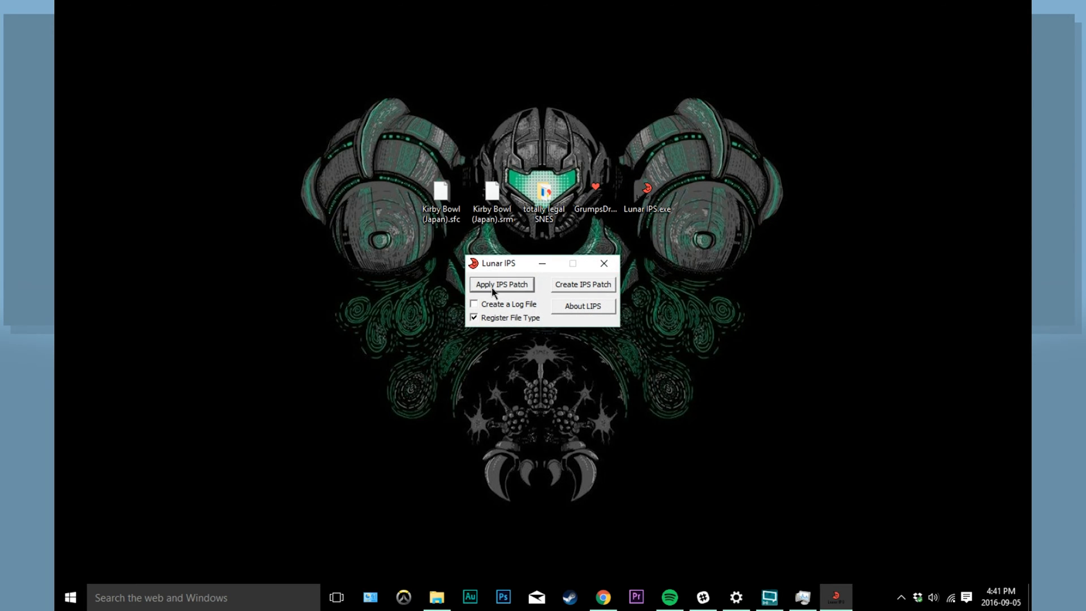
left_click(501, 284)
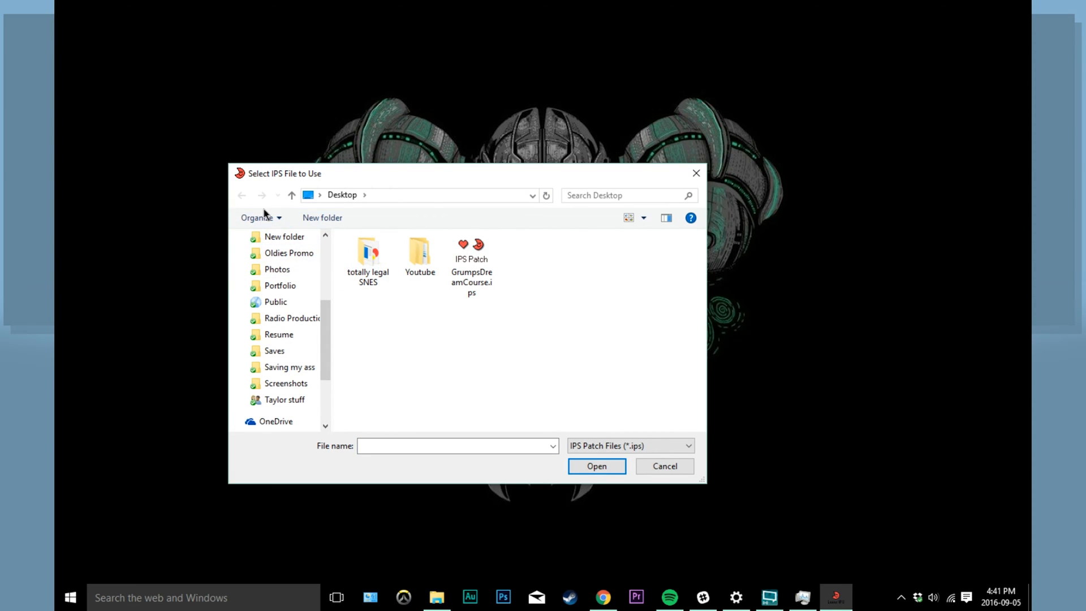
left_click(472, 266)
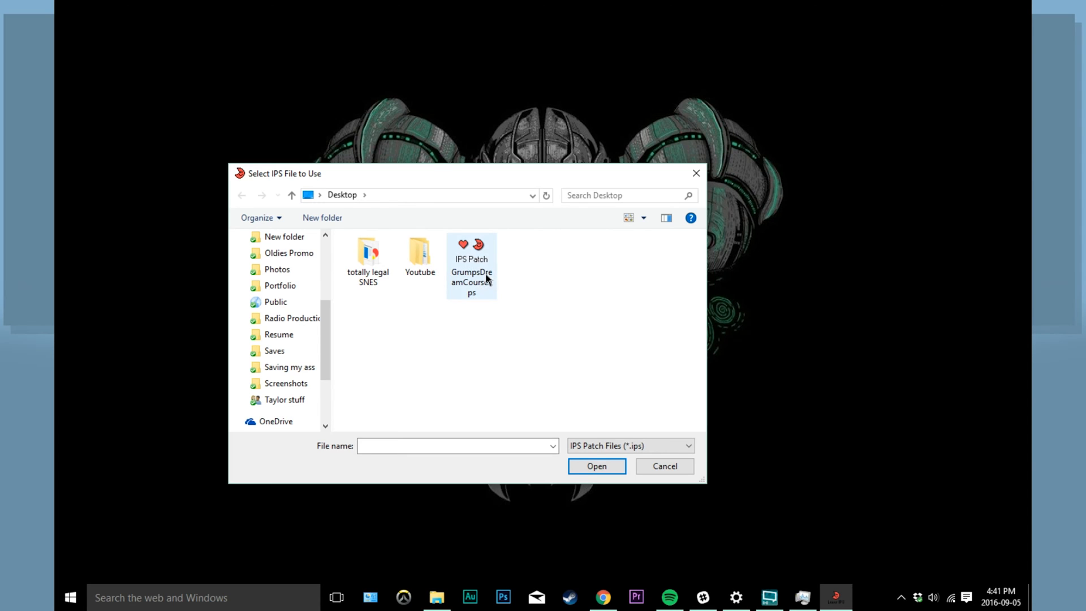
left_click(472, 258)
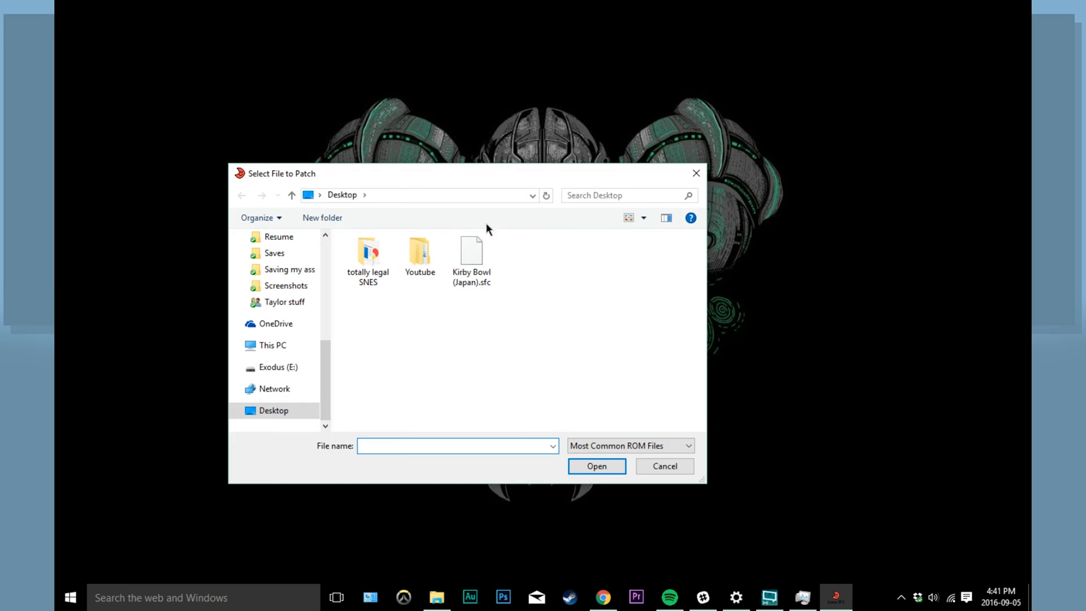
left_click(596, 466)
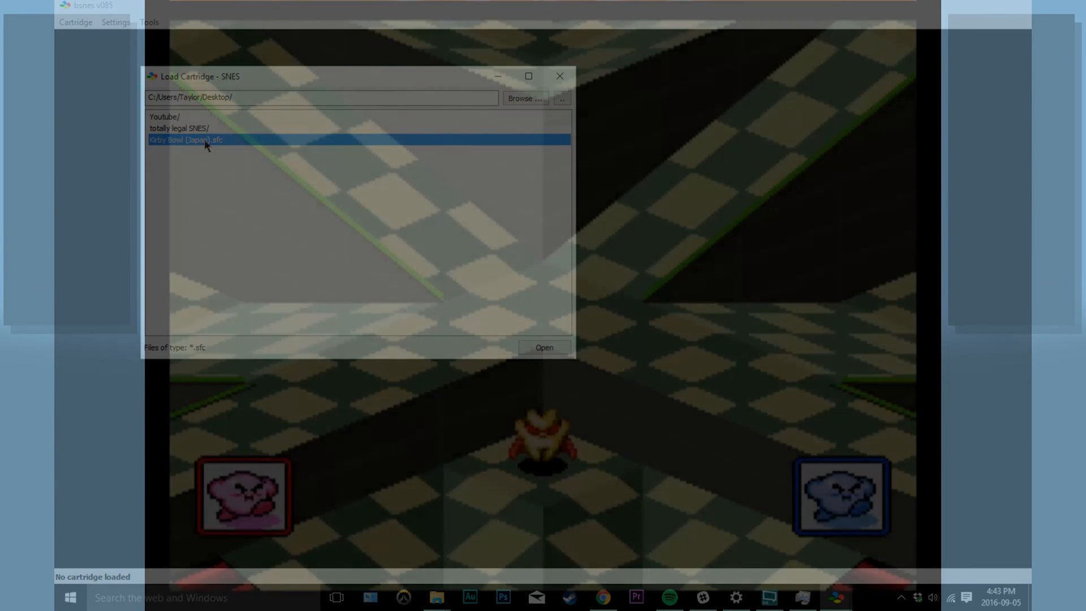
Load the patched Kirby Bowl (Japan).sfc cartridge in bsnes.
left_click(544, 347)
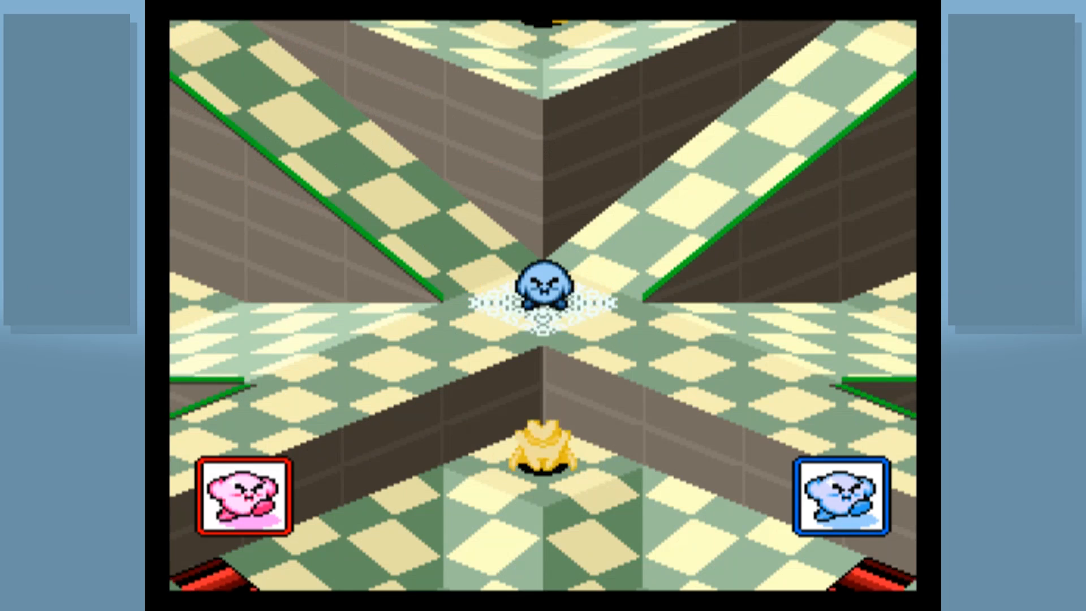